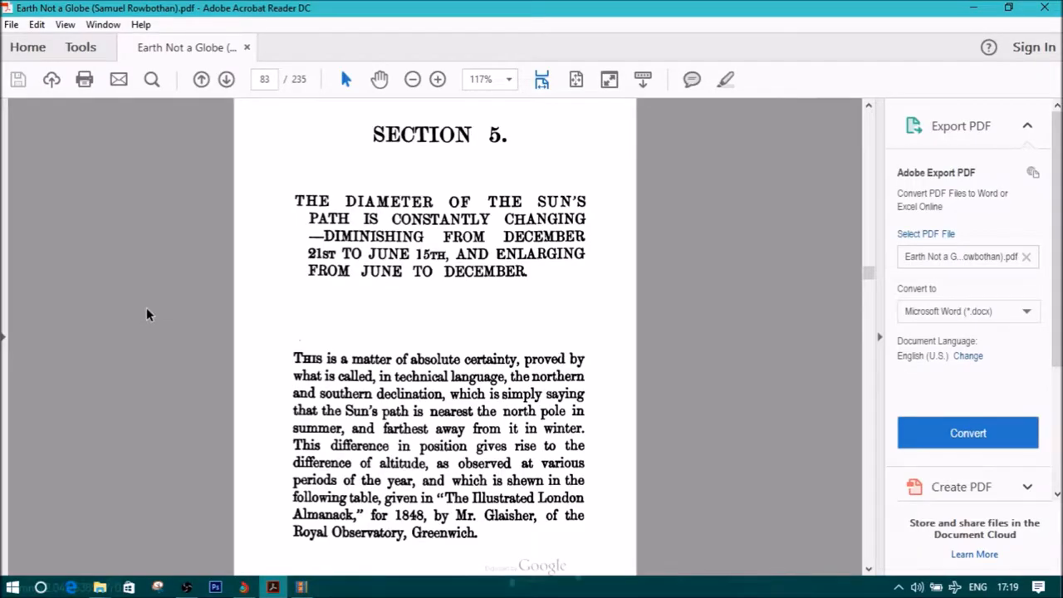
mouse_move(164, 326)
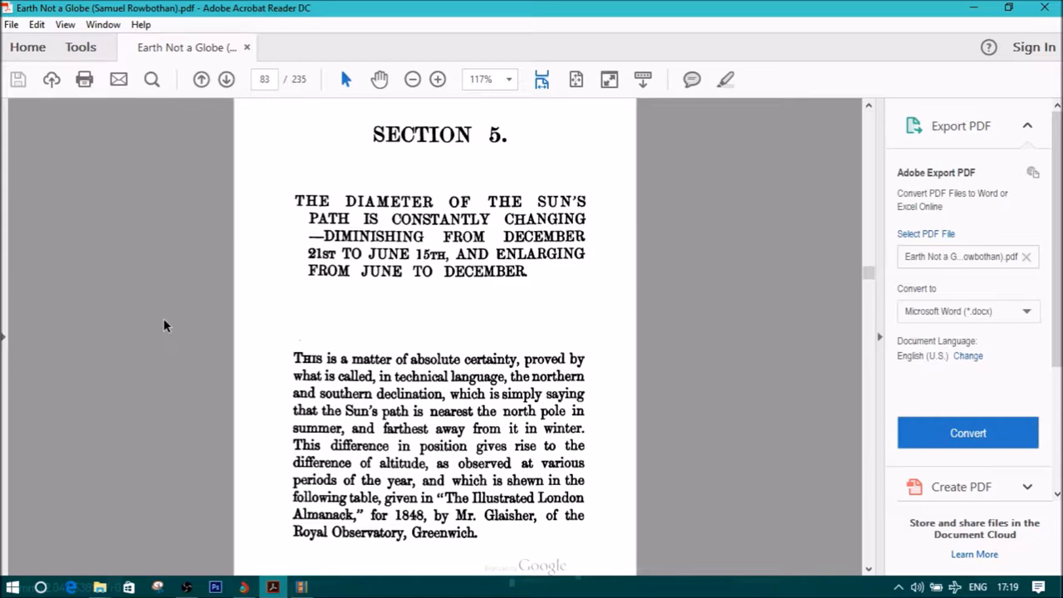
scroll("down", 3)
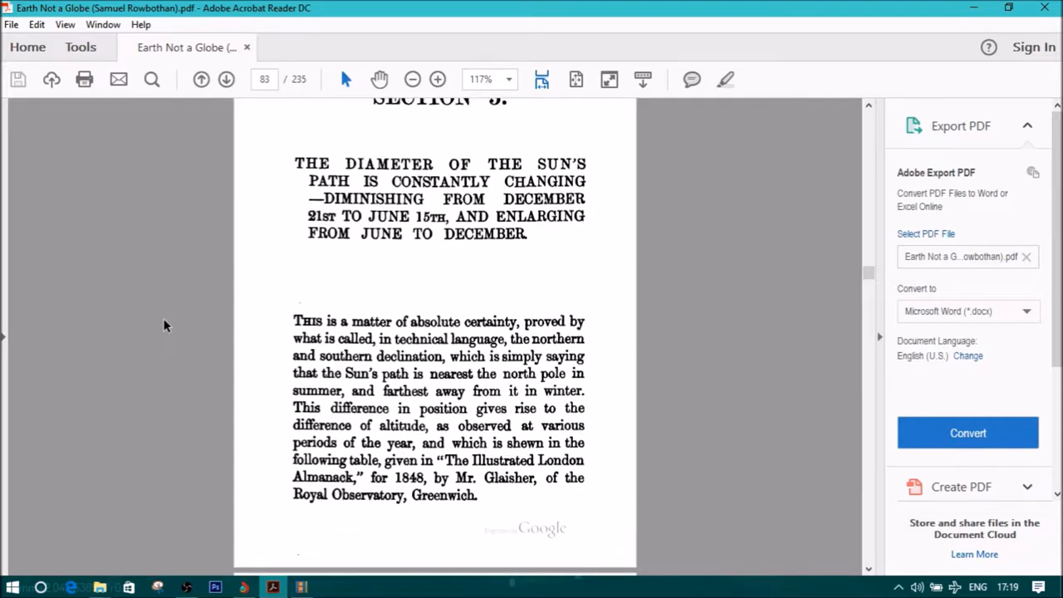
scroll("down", 3)
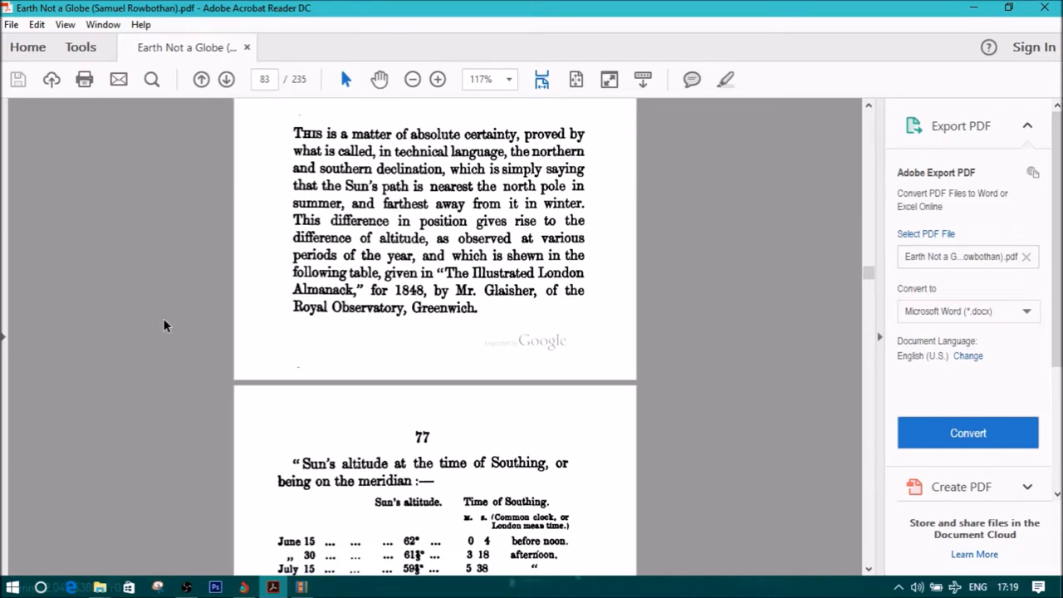
scroll("down", 3)
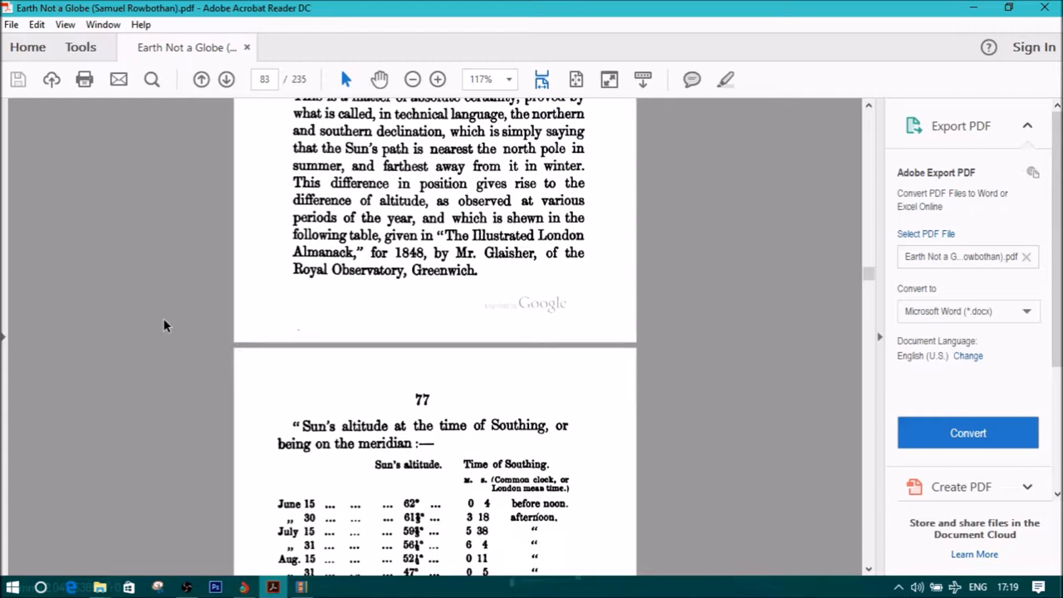
scroll("down", 3)
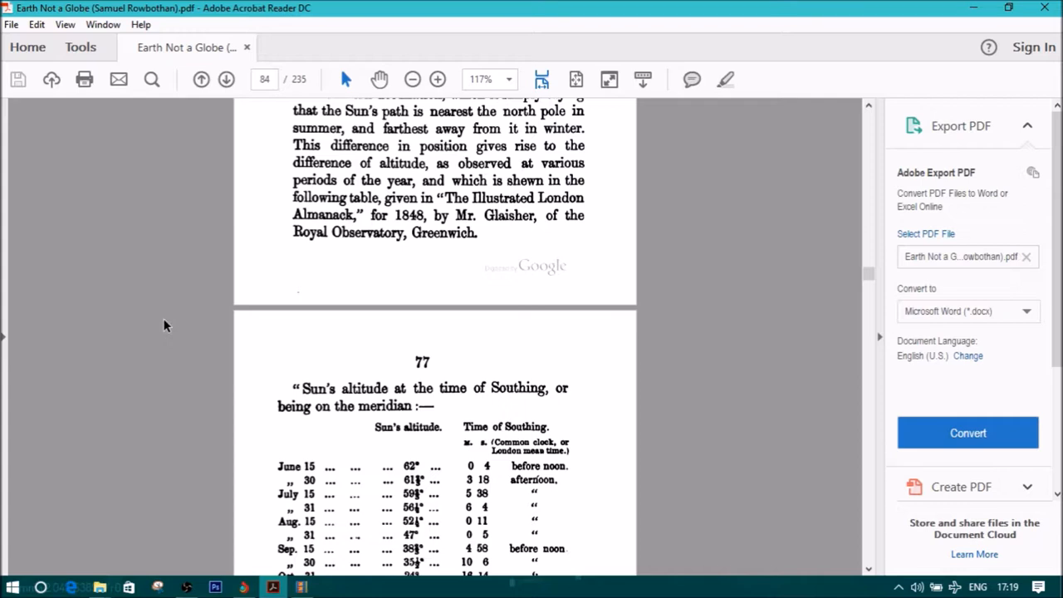
scroll("down", 3)
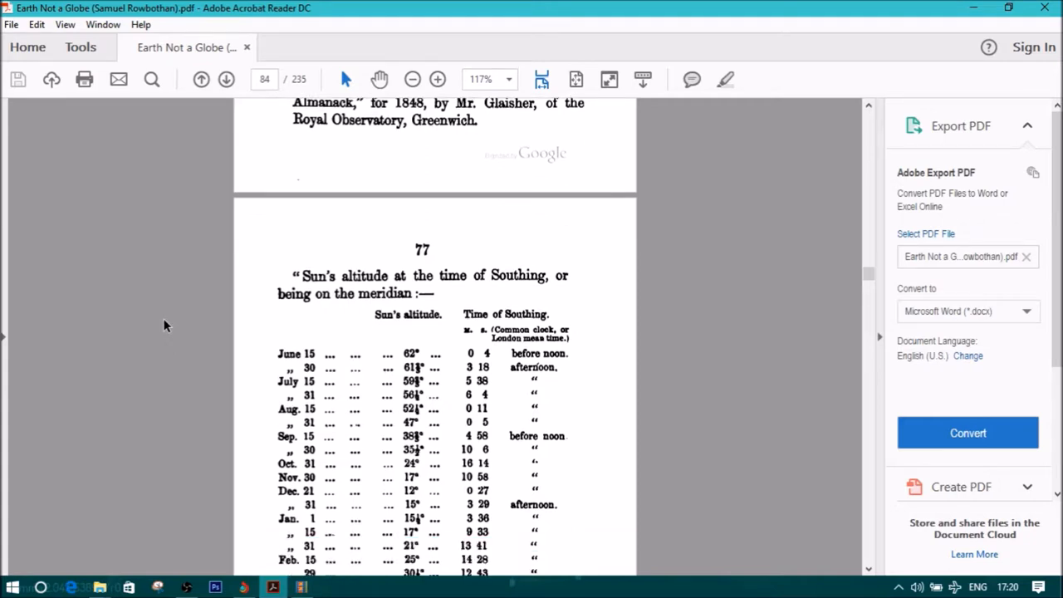
scroll("down", 3)
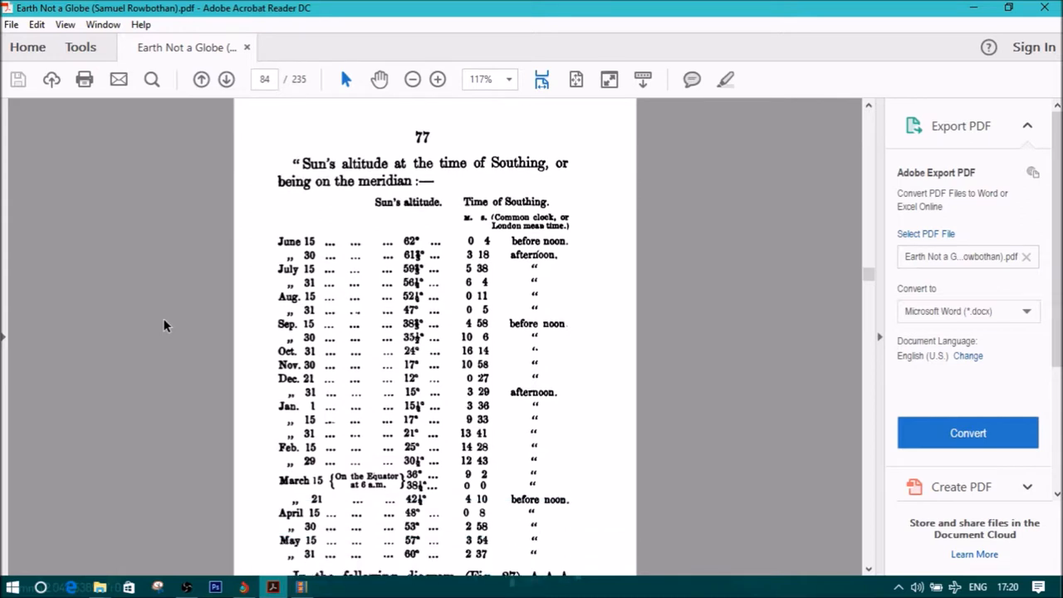
scroll("down", 3)
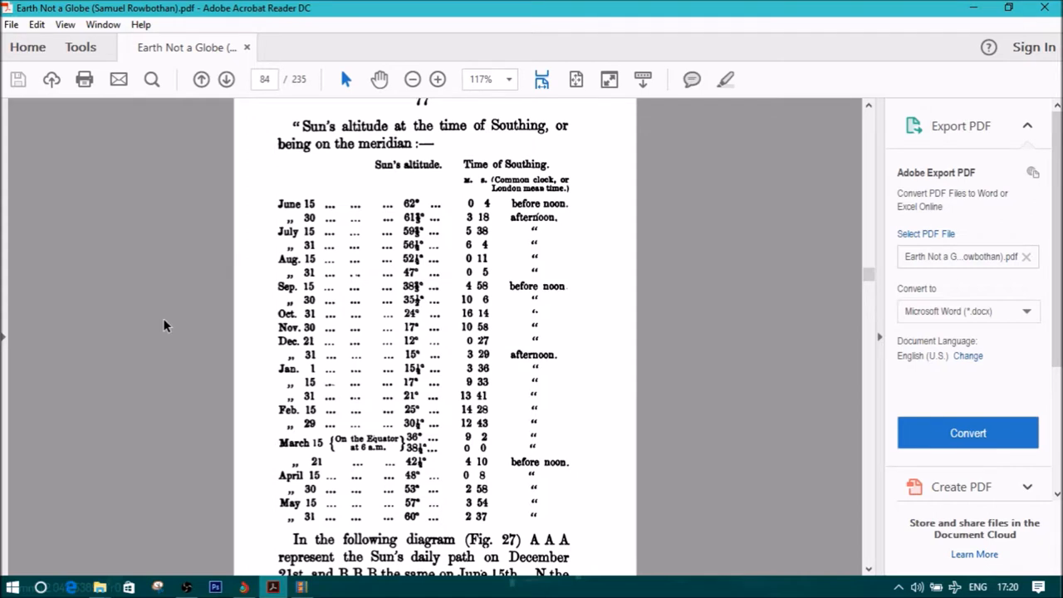
scroll("down", 3)
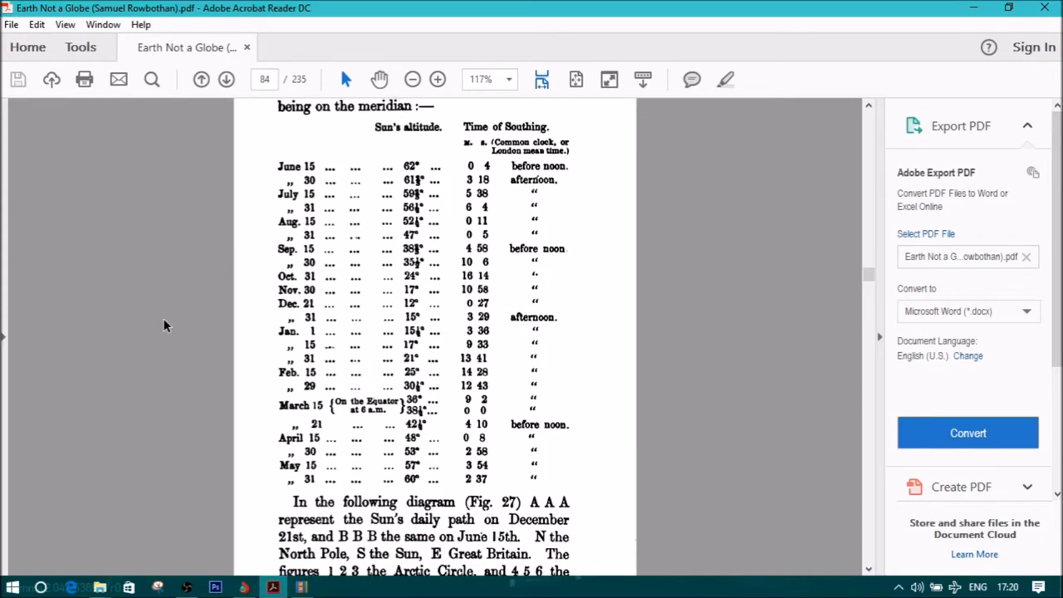
mouse_move(159, 324)
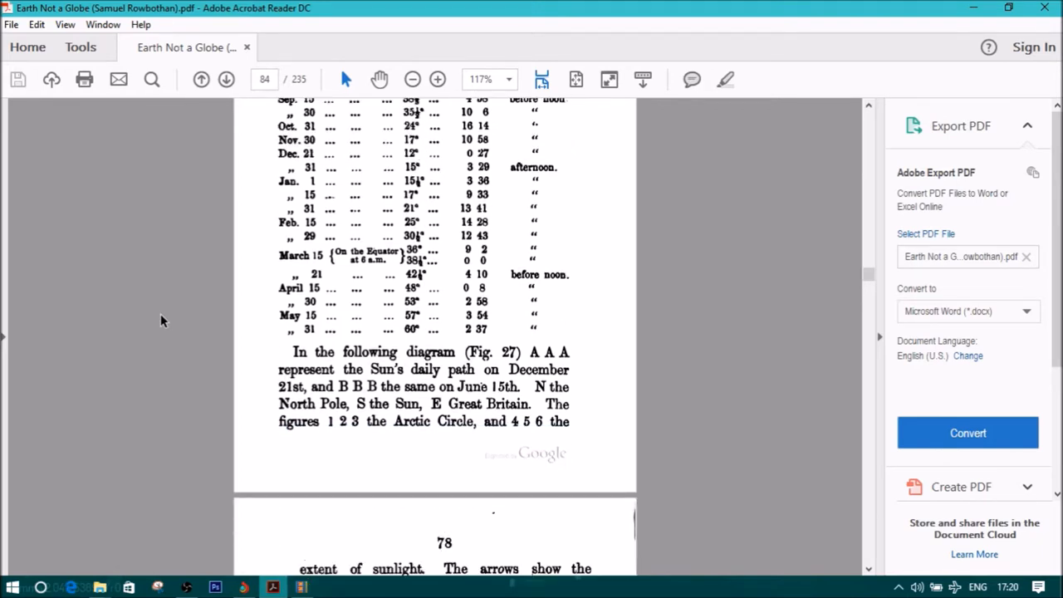
scroll("down", 3)
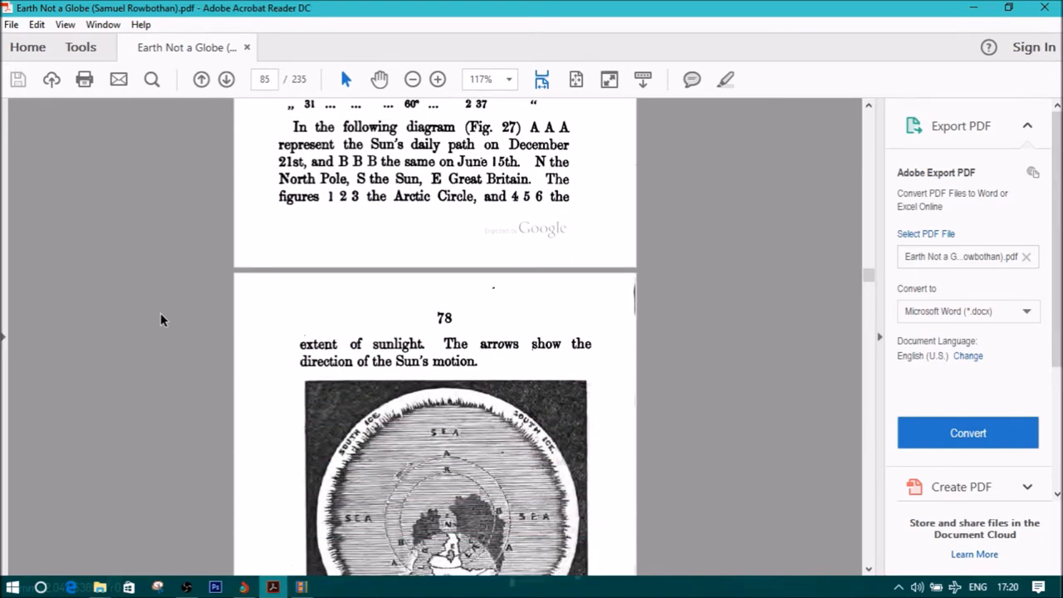
scroll("down", 3)
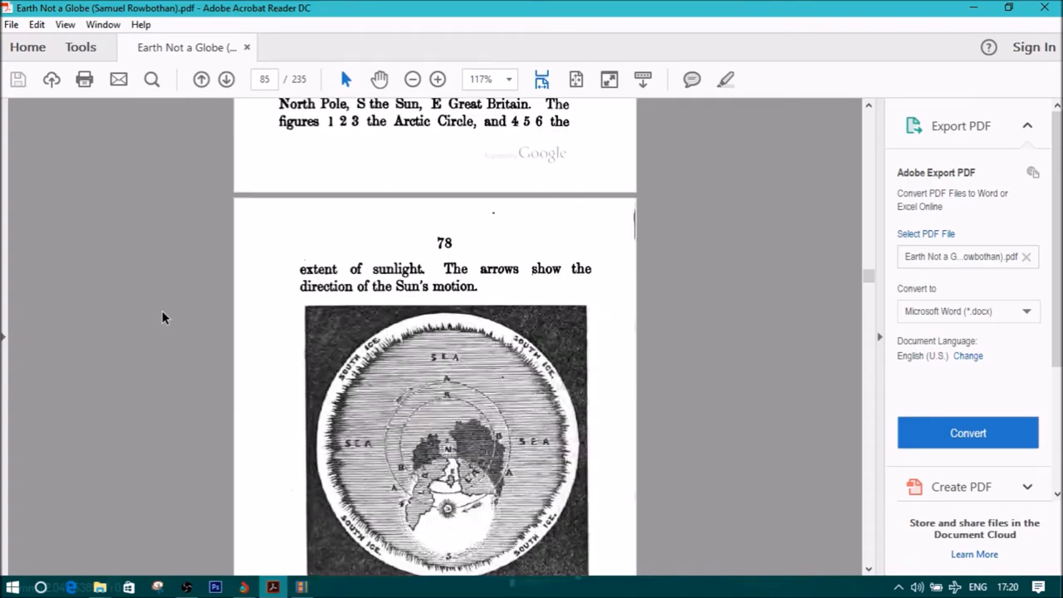